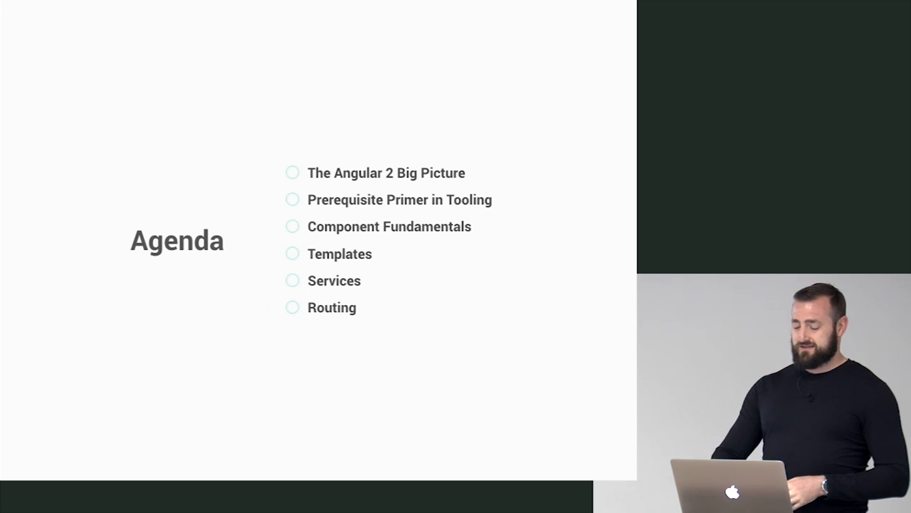
key(Right)
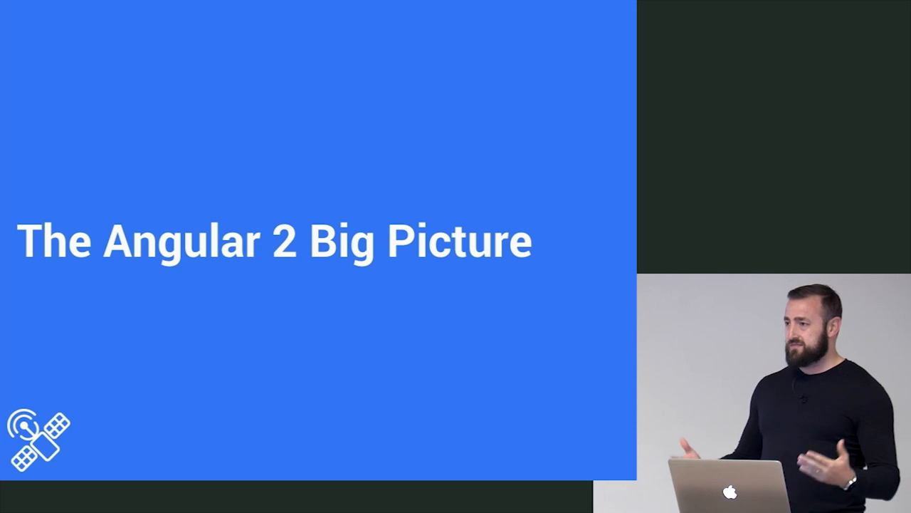